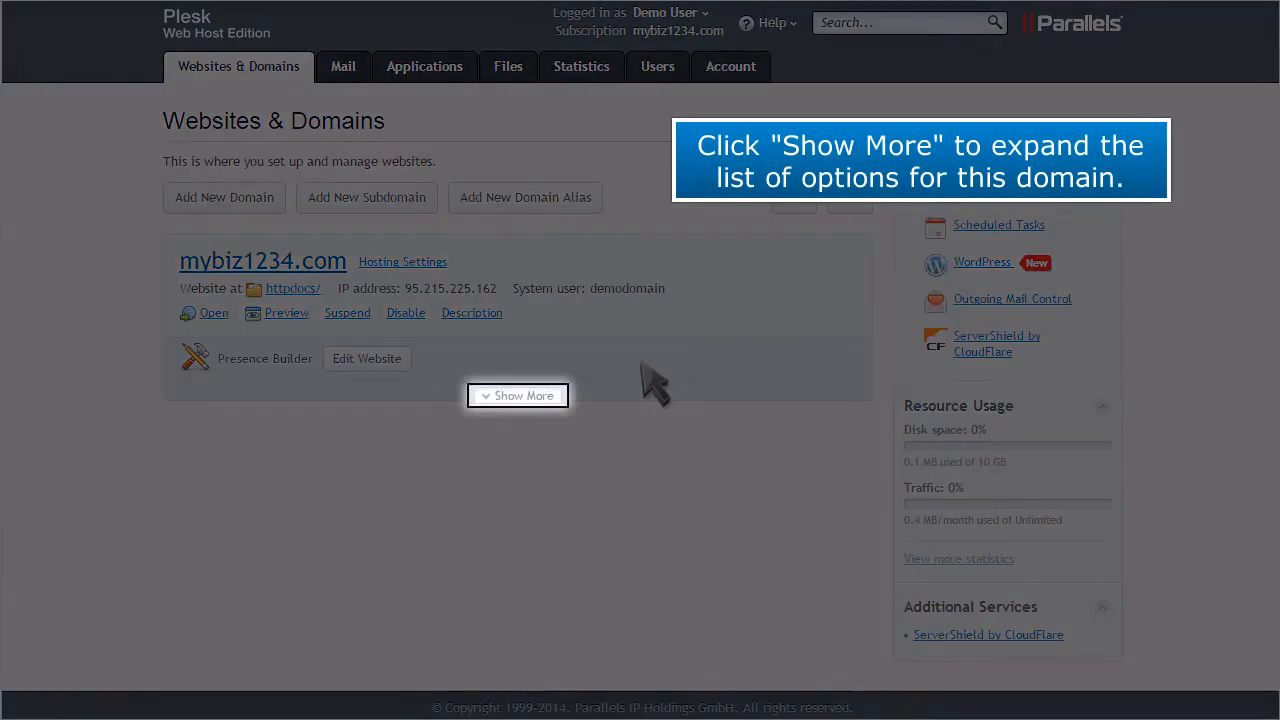
Expand mybiz1234.com's options and open its Secure Your Sites certificate page
{"action": "left_click", "coordinate": [517, 395]}
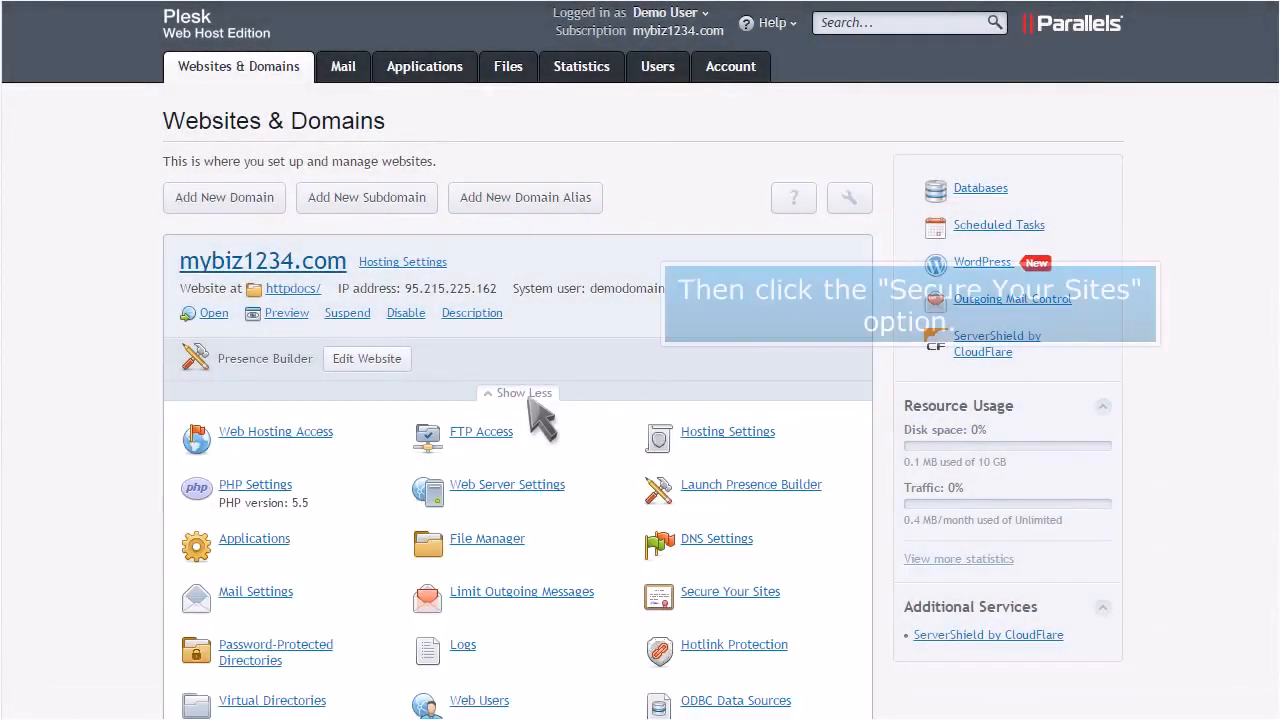
{"action": "scroll", "scroll_direction": "down", "scroll_amount": 3}
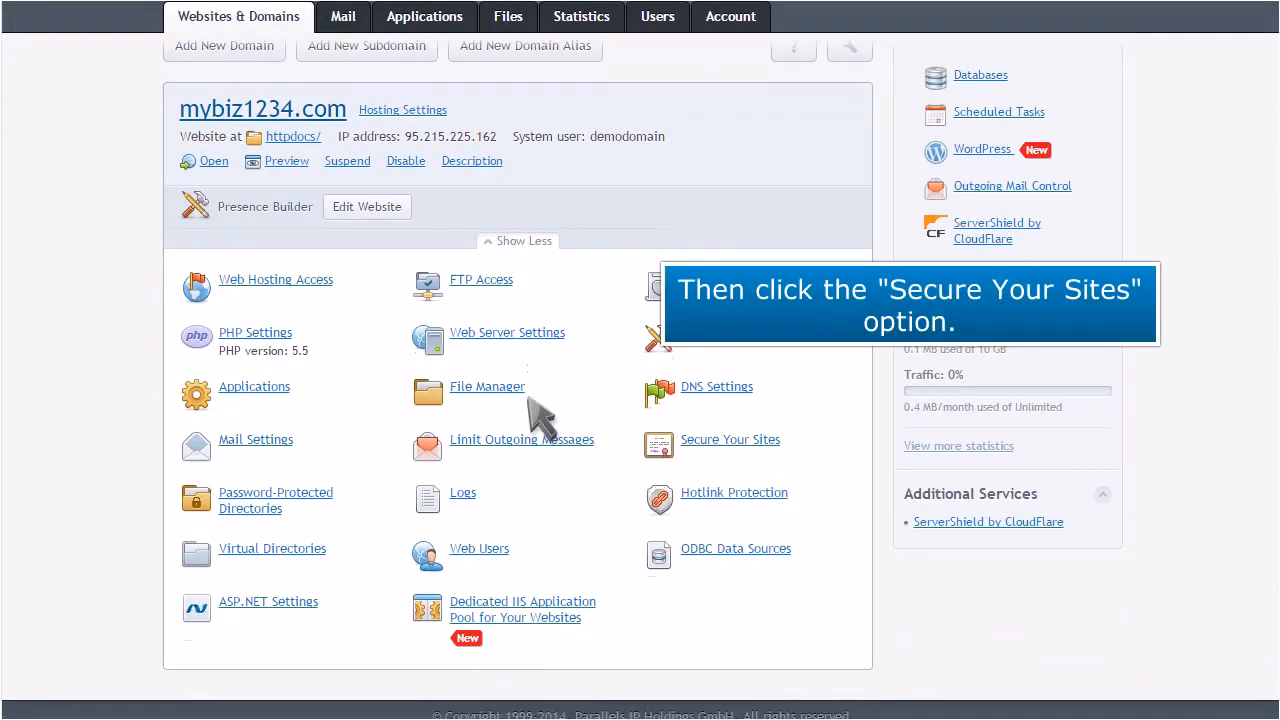
{"action": "left_click", "coordinate": [730, 439]}
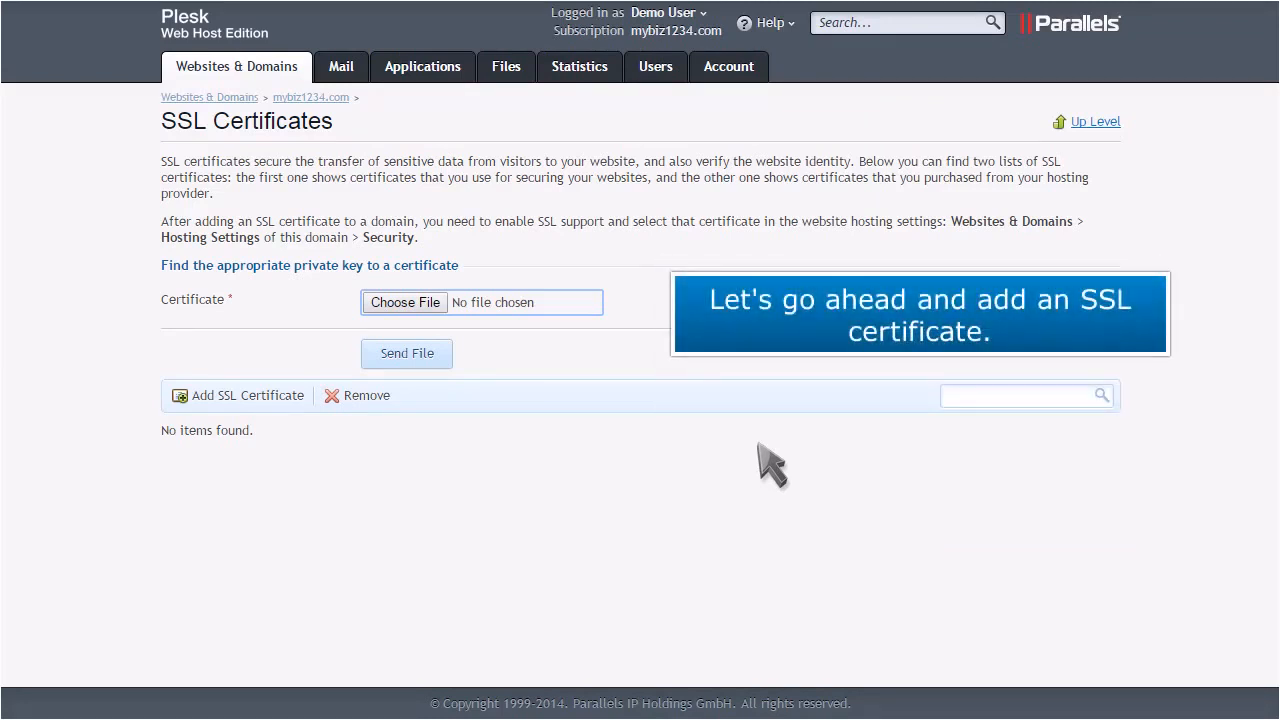
Add an SSL certificate request named 'Certificate'
{"action": "left_click", "coordinate": [247, 395]}
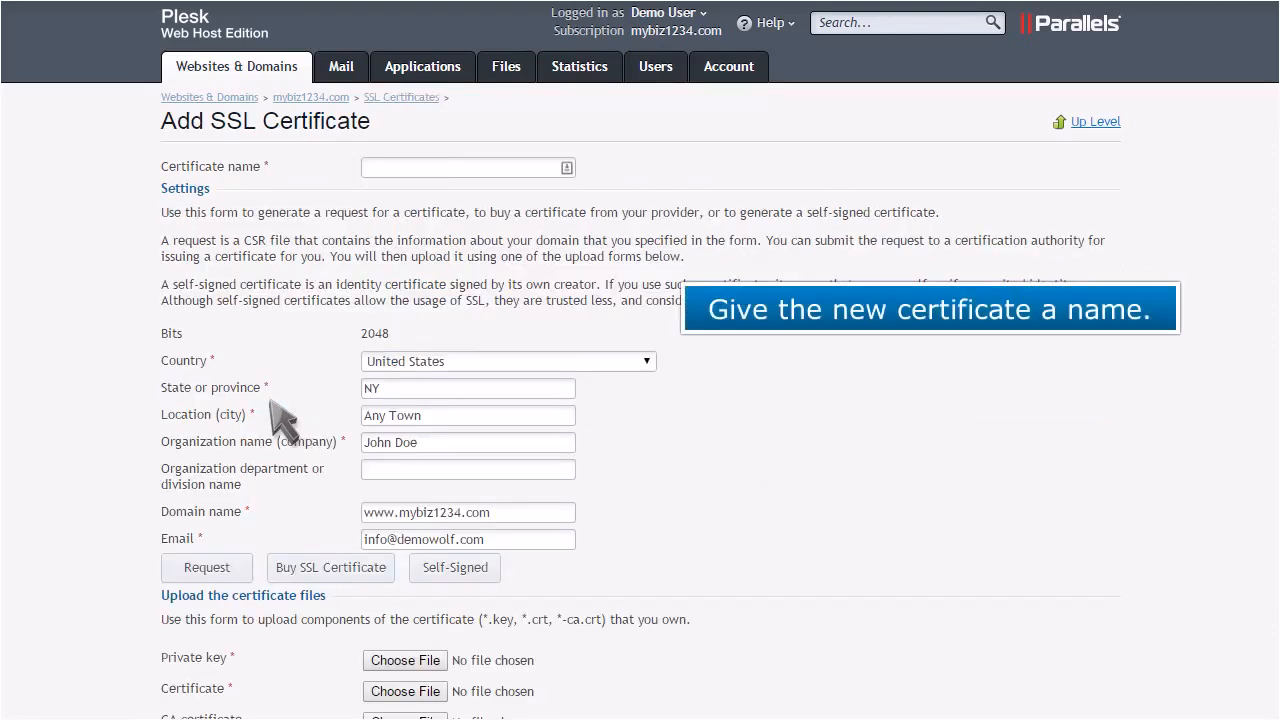
{"action": "type", "text": "Certificate"}
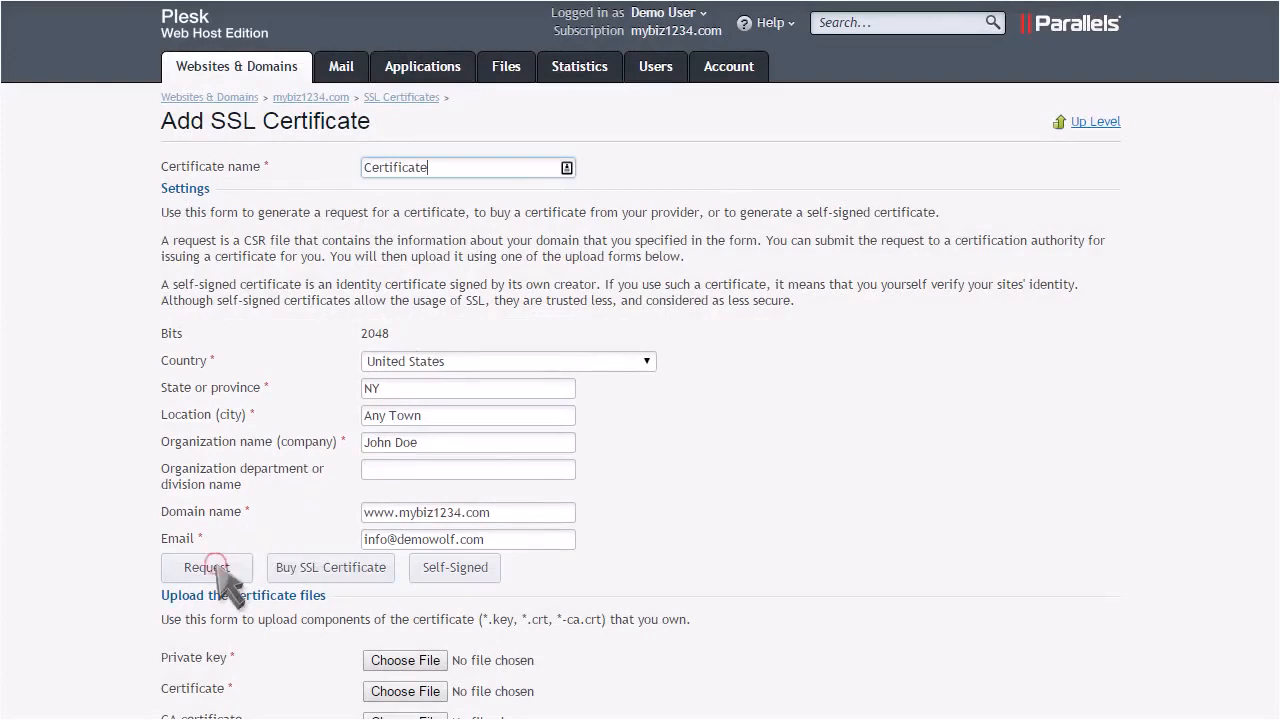
{"action": "left_click", "coordinate": [206, 567]}
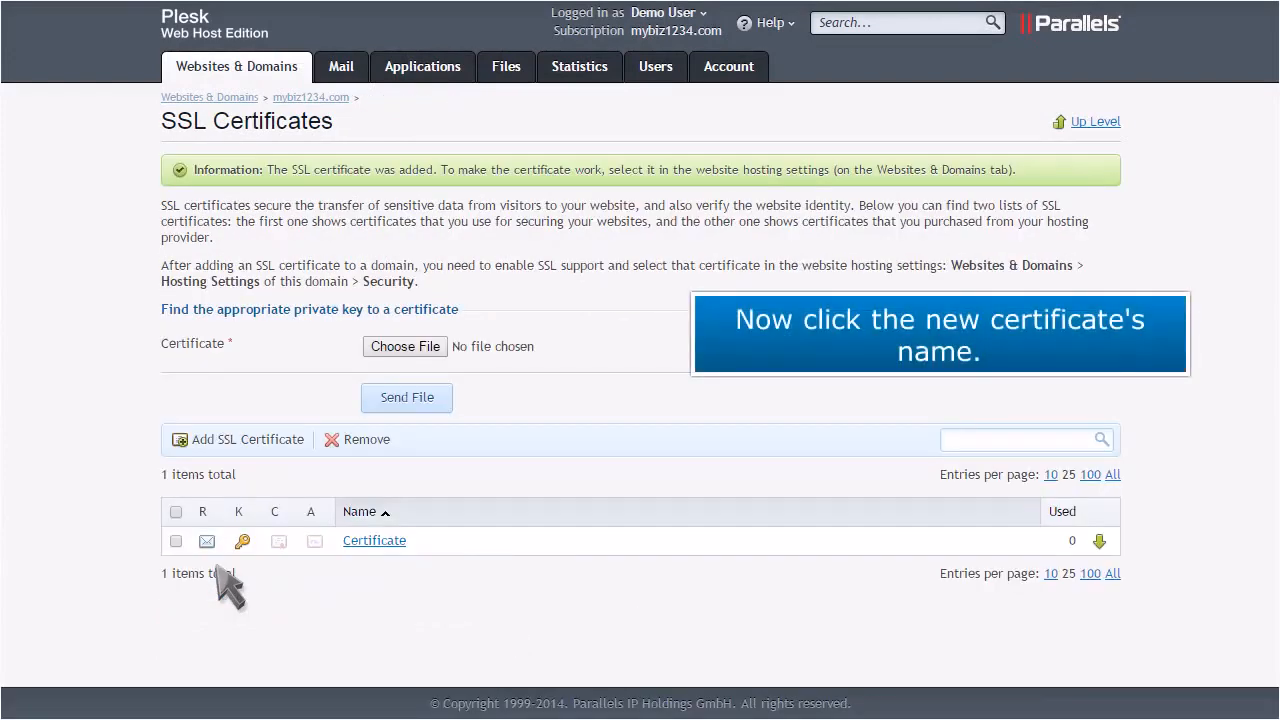
{"action": "left_click", "coordinate": [374, 540]}
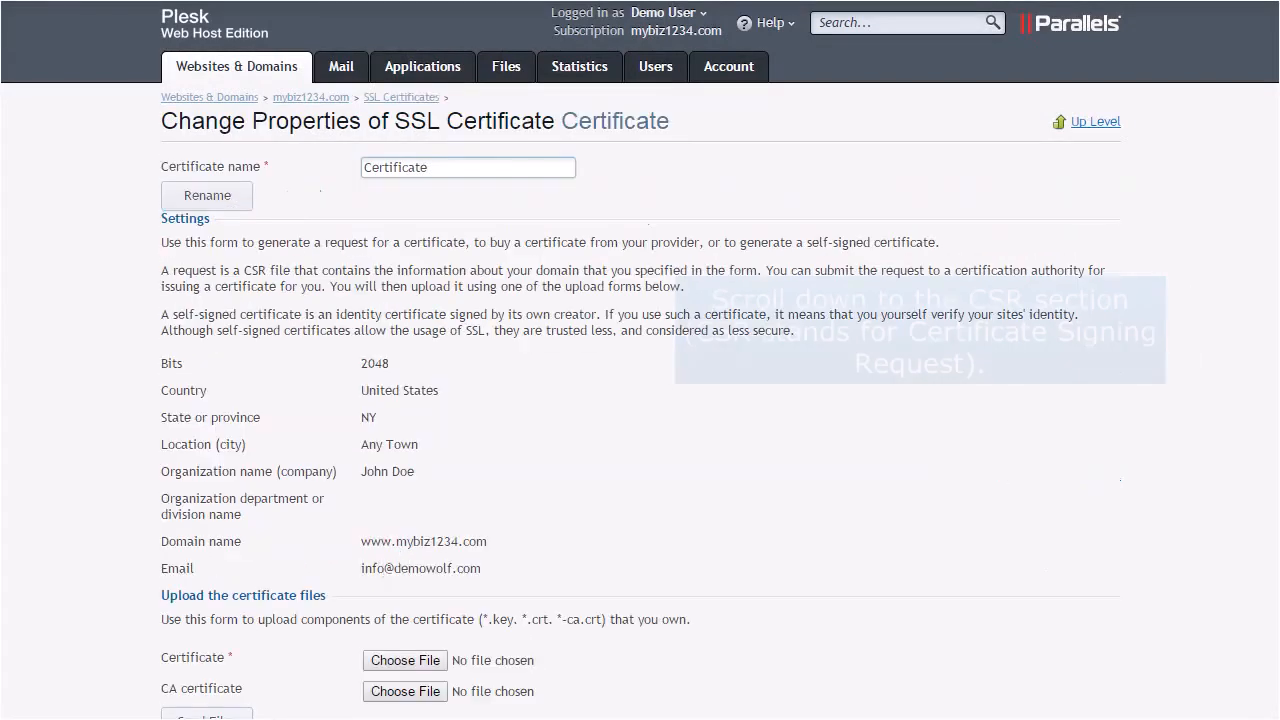
{"action": "scroll", "scroll_direction": "down", "scroll_amount": 3}
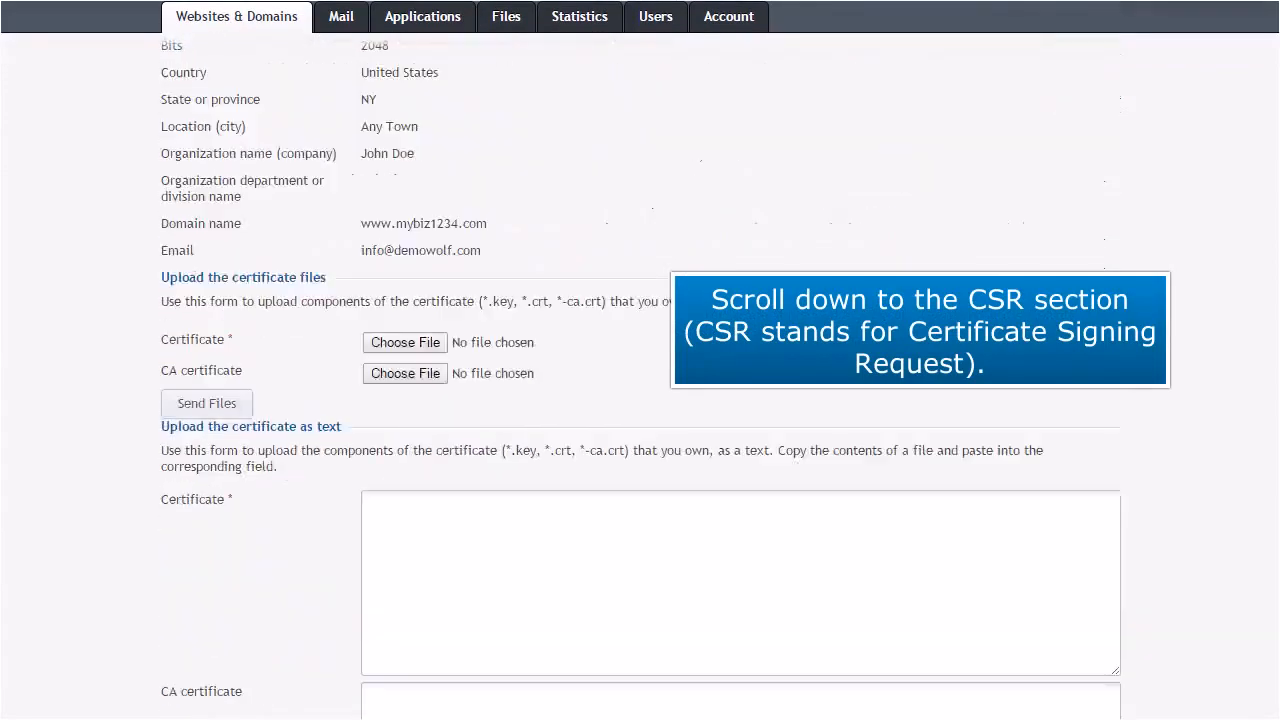
{"action": "scroll", "scroll_direction": "down", "scroll_amount": 3}
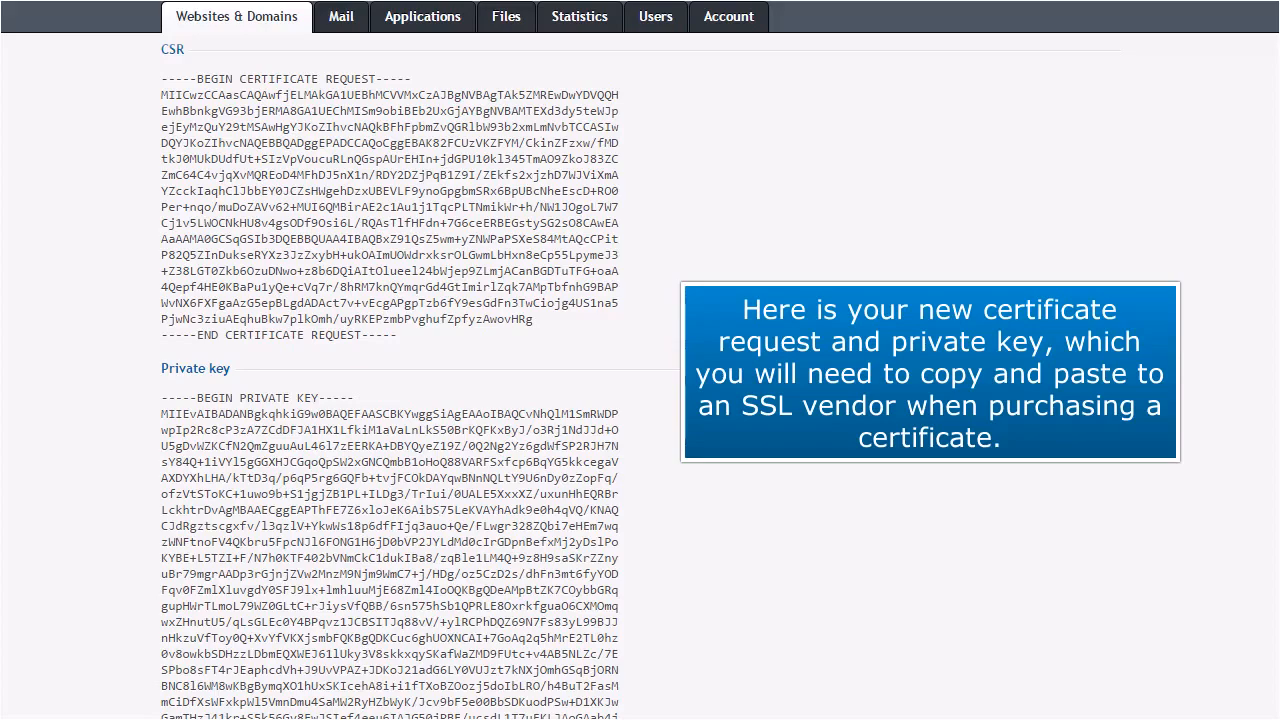
{"action": "scroll", "scroll_direction": "up", "scroll_amount": 3}
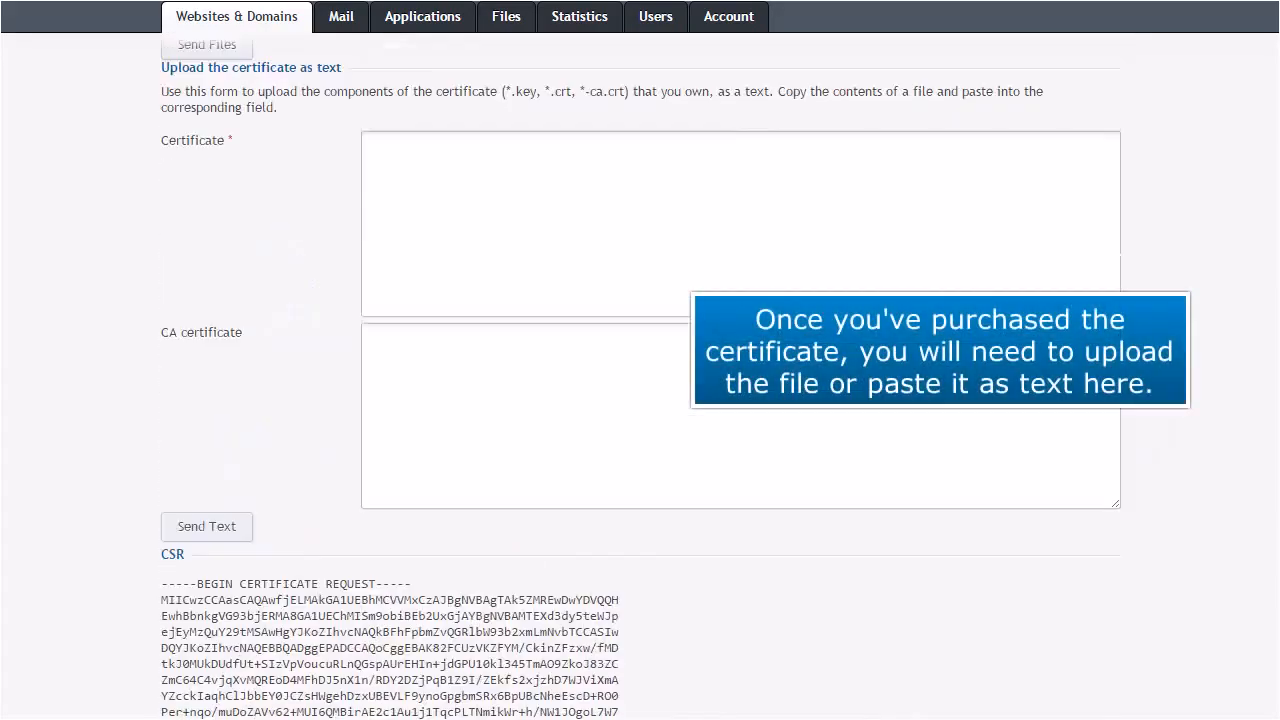
{"action": "scroll", "scroll_direction": "up", "scroll_amount": 3}
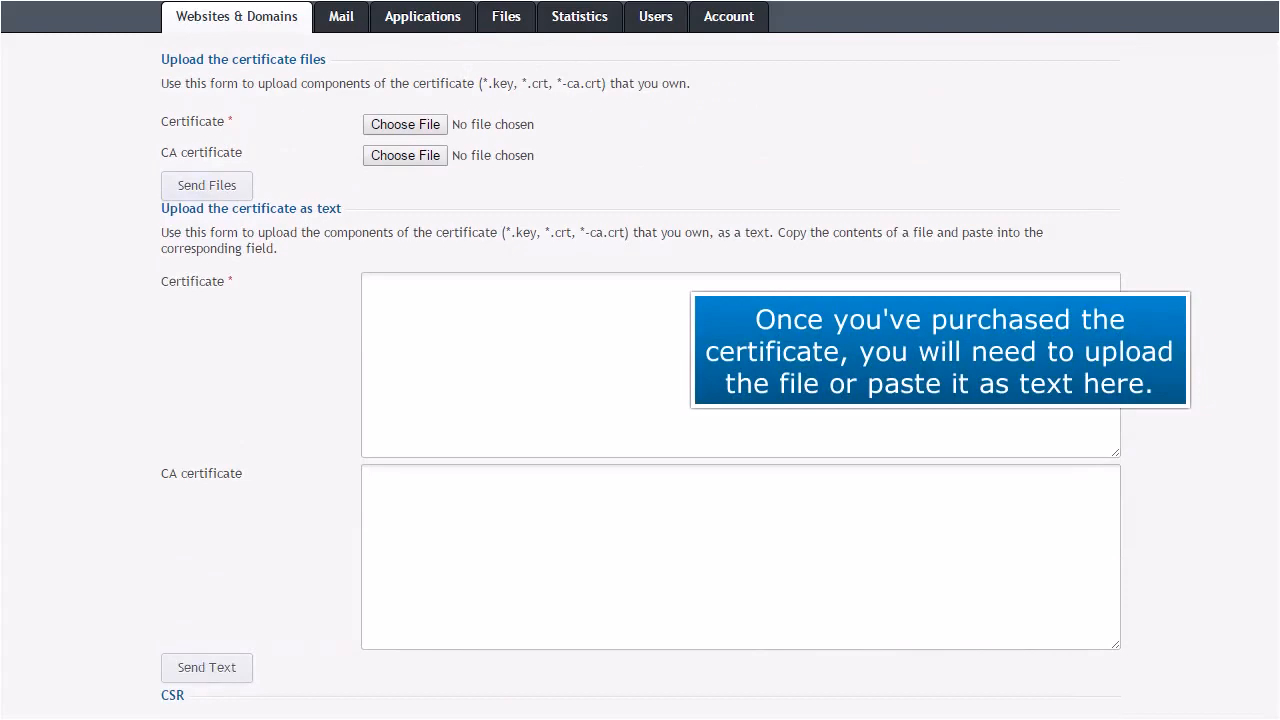
{"action": "scroll", "scroll_direction": "up", "scroll_amount": 3}
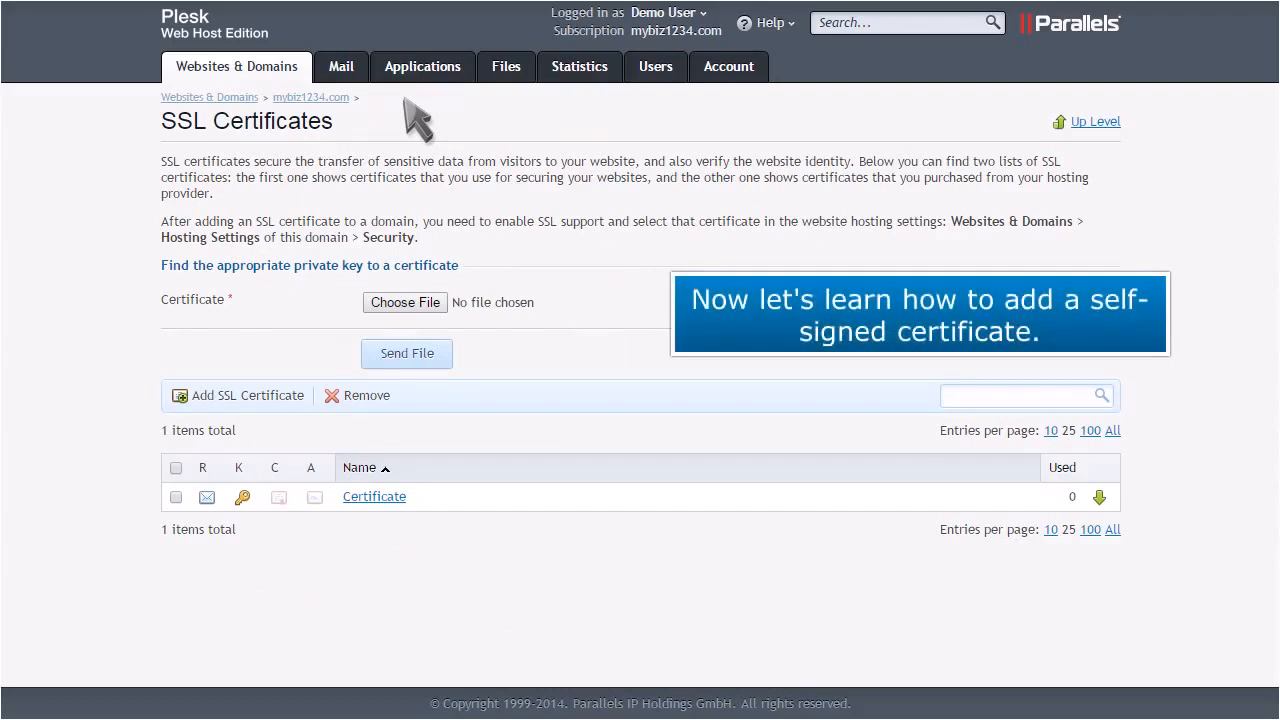
Create a self-signed certificate named 'MyCertificate', then return to Websites & Domains
{"action": "left_click", "coordinate": [238, 395]}
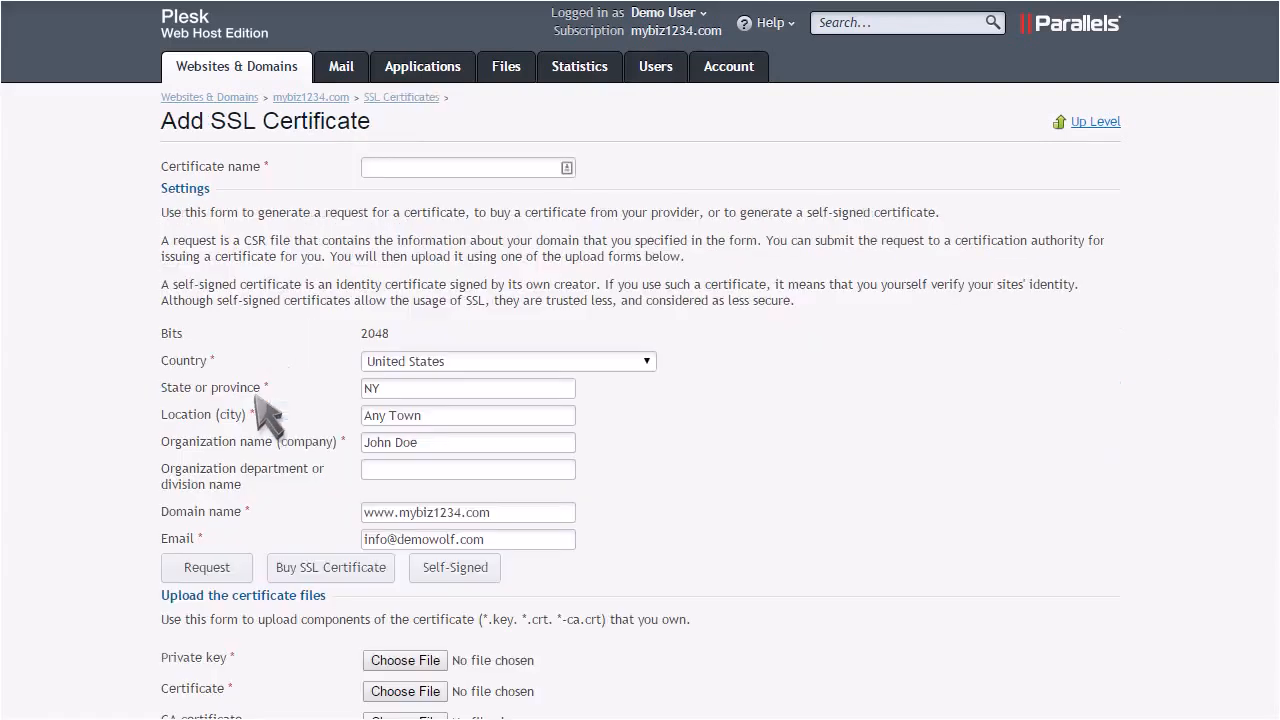
{"action": "type", "text": "MyCertificate"}
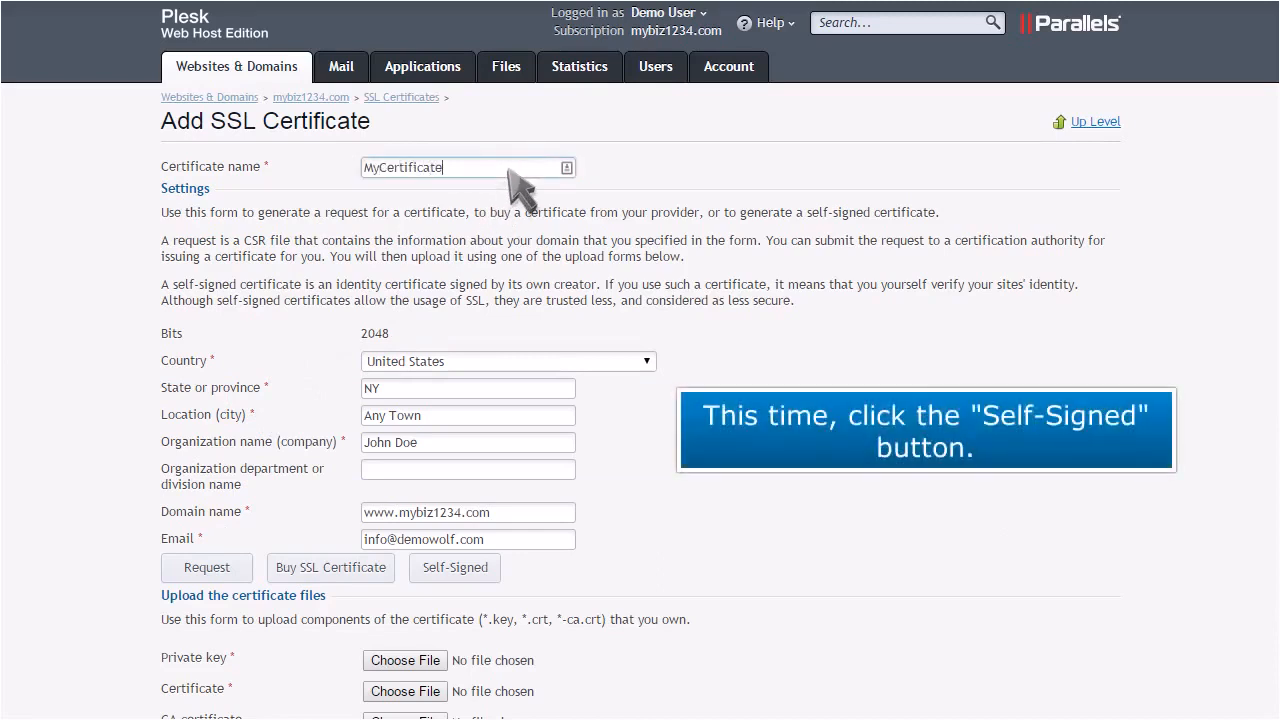
{"action": "mouse_move", "coordinate": [490, 425]}
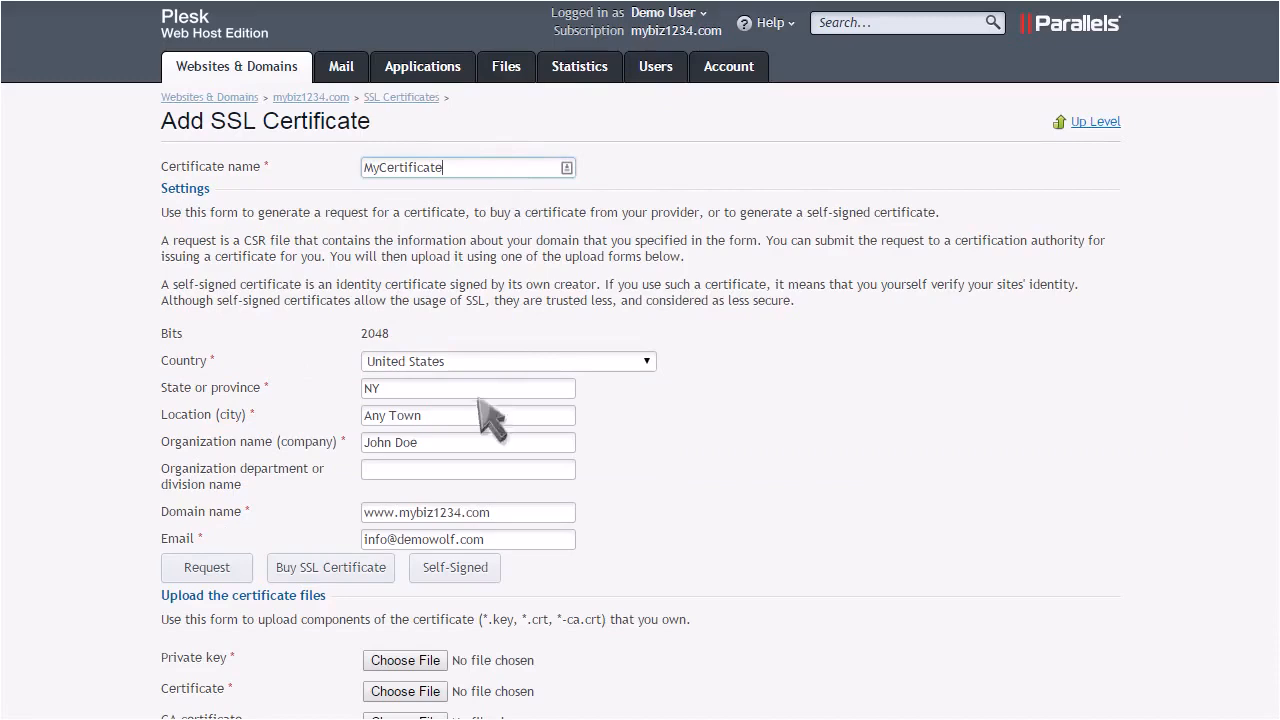
{"action": "left_click", "coordinate": [454, 567]}
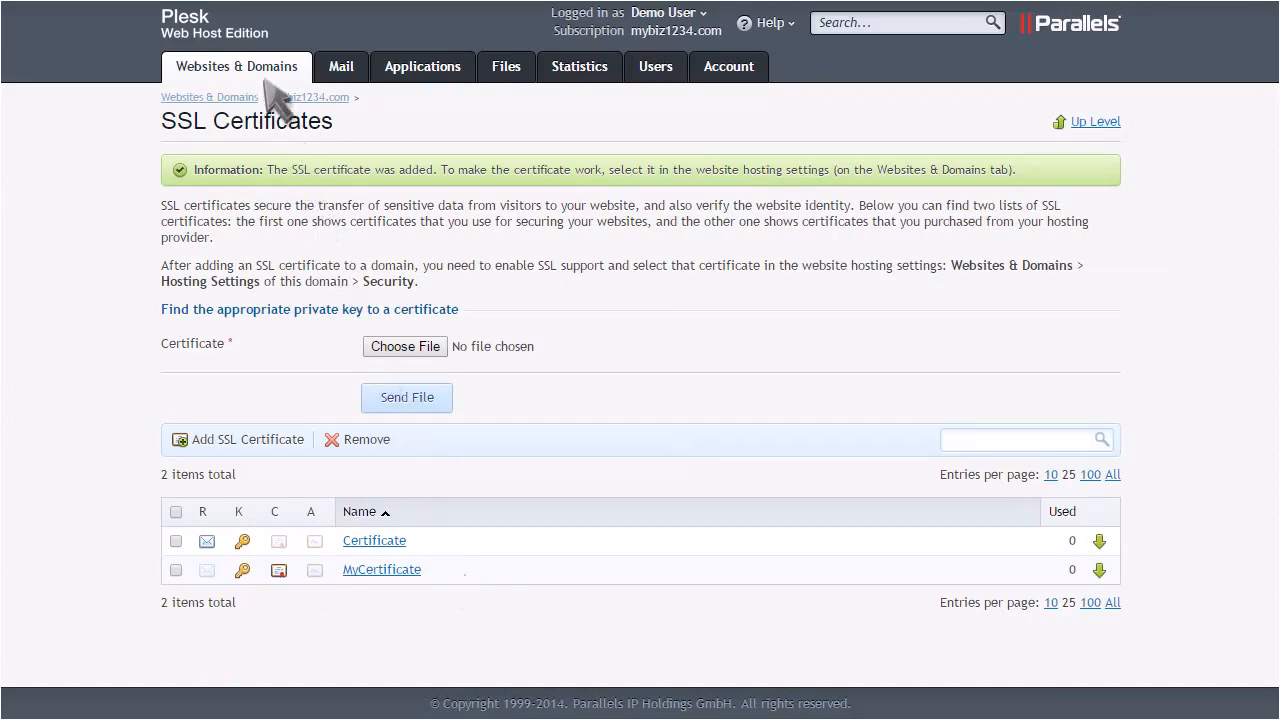
{"action": "left_click", "coordinate": [236, 66]}
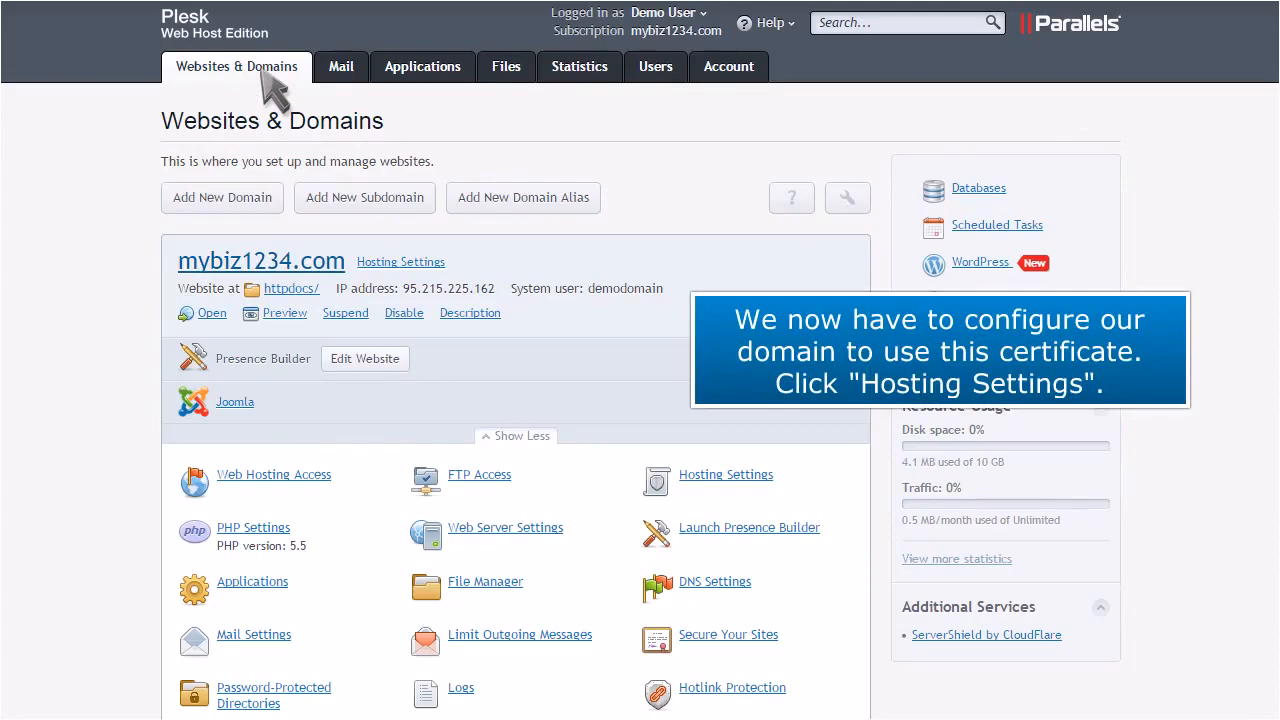
Save mybiz1234.com hosting settings with SSL support on and MyCertificate selected
{"action": "left_click", "coordinate": [725, 474]}
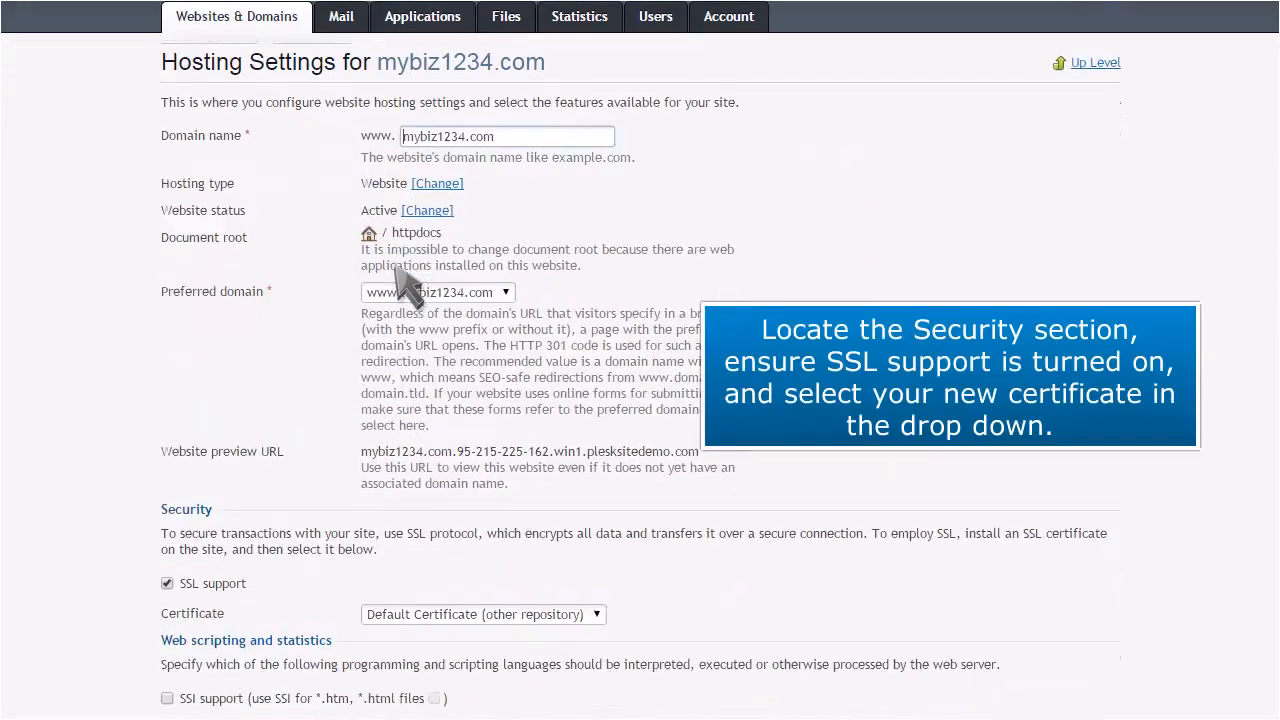
{"action": "scroll", "scroll_direction": "down", "scroll_amount": 3}
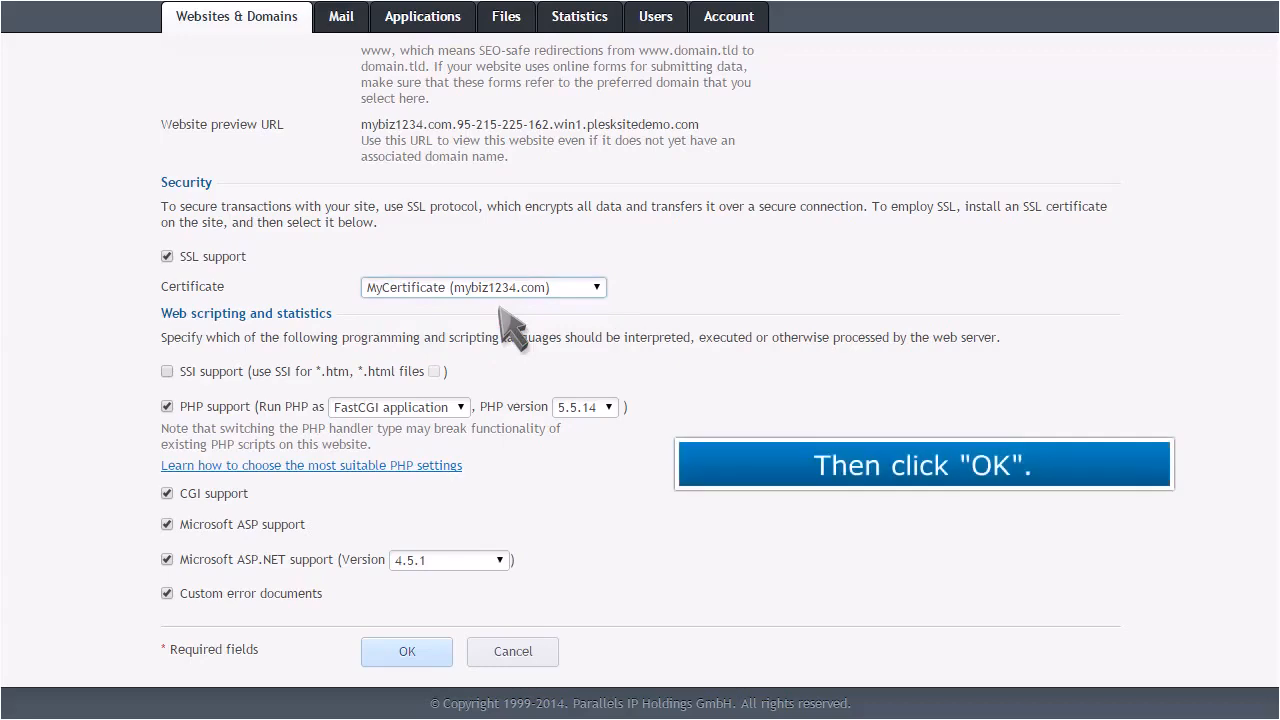
{"action": "mouse_move", "coordinate": [475, 485]}
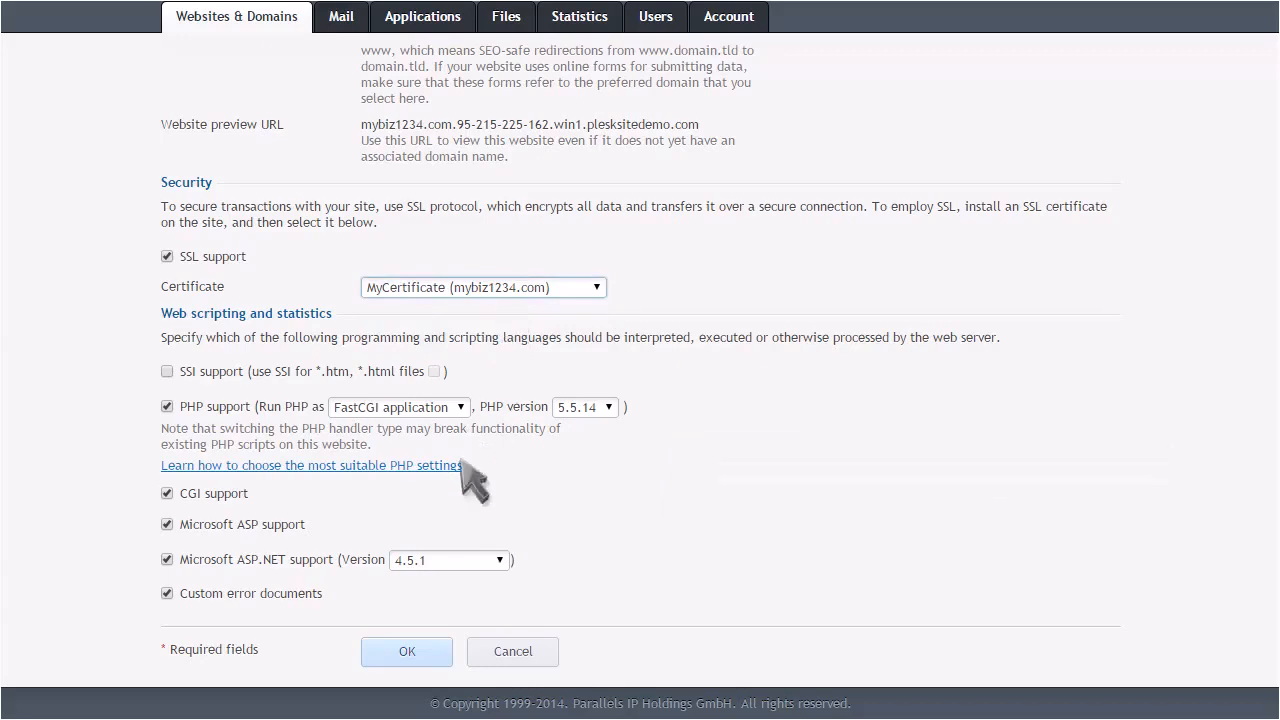
{"action": "left_click", "coordinate": [406, 651]}
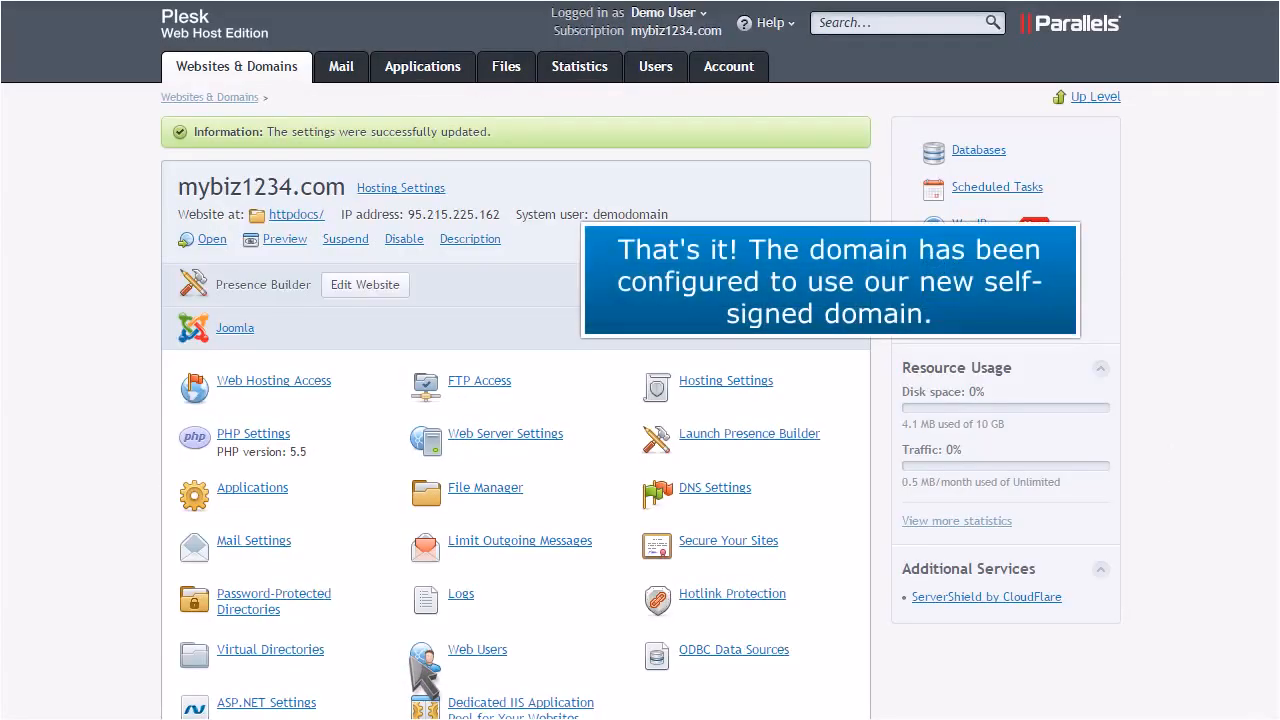